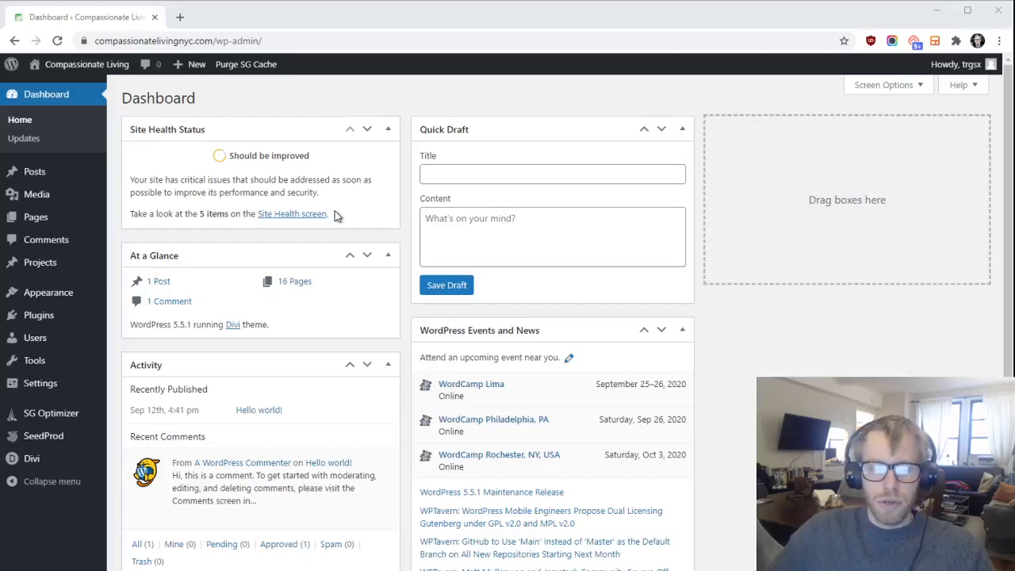
mouse_move(87, 64)
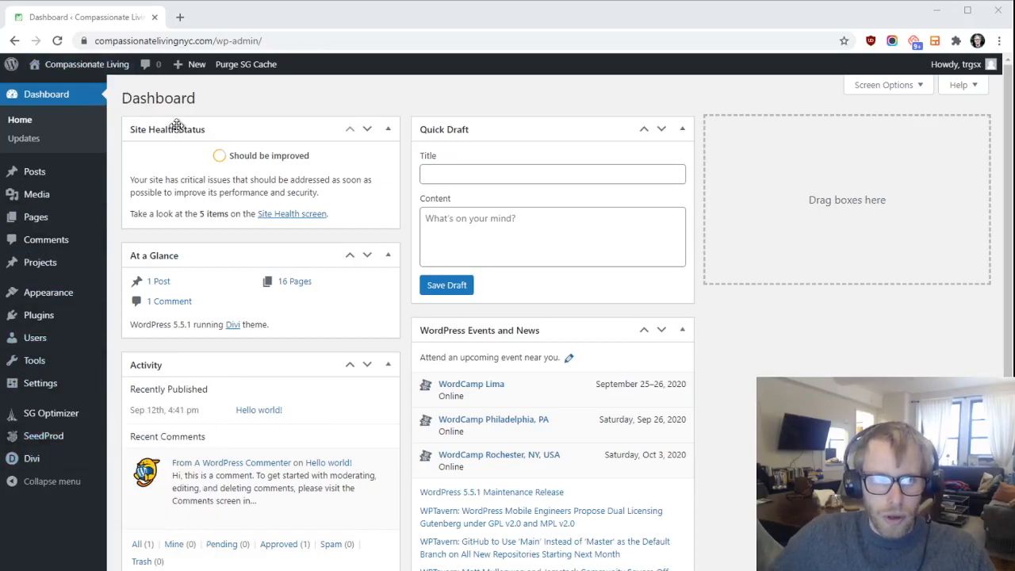
mouse_move(424, 113)
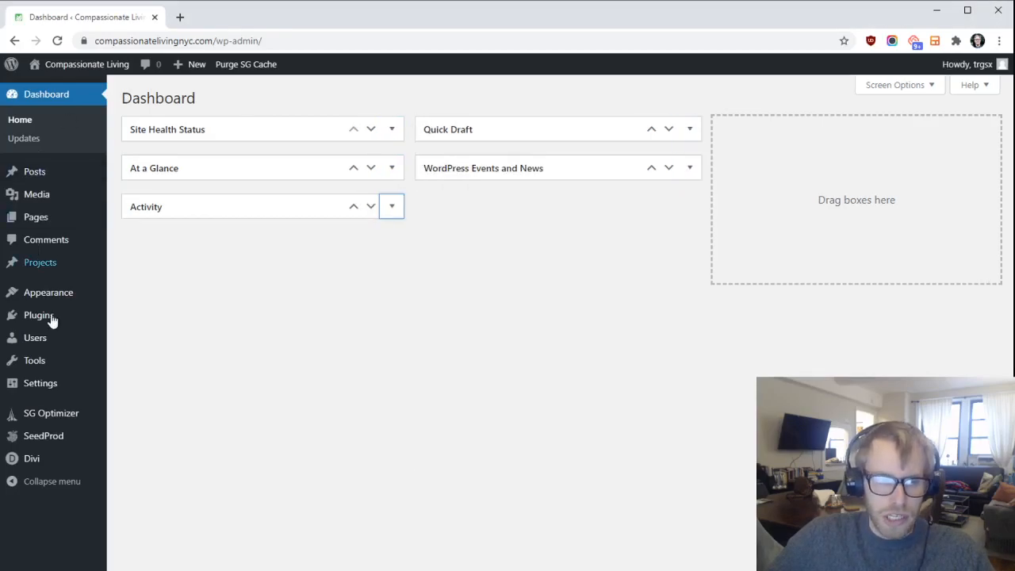
mouse_move(75, 118)
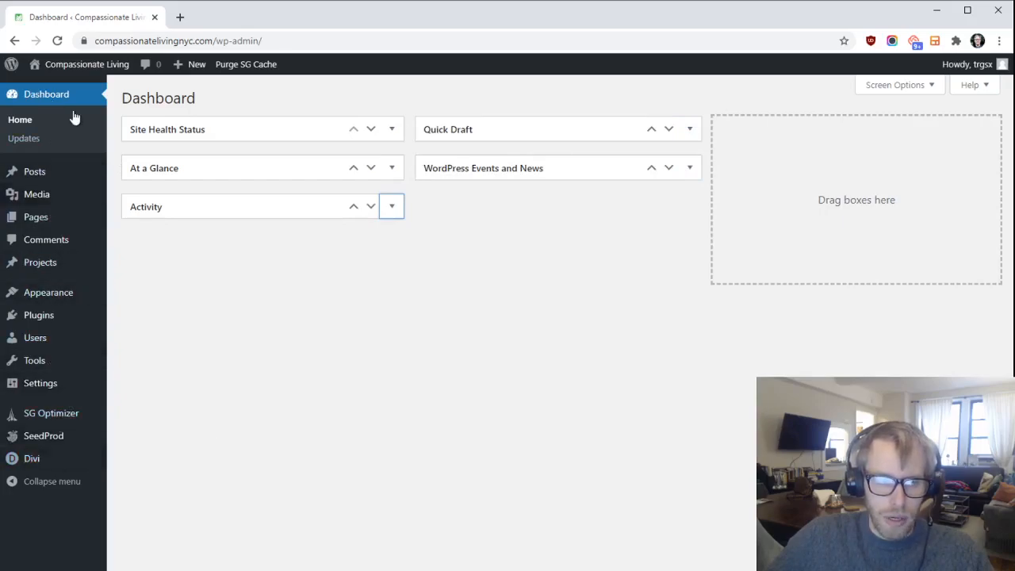
mouse_move(52, 216)
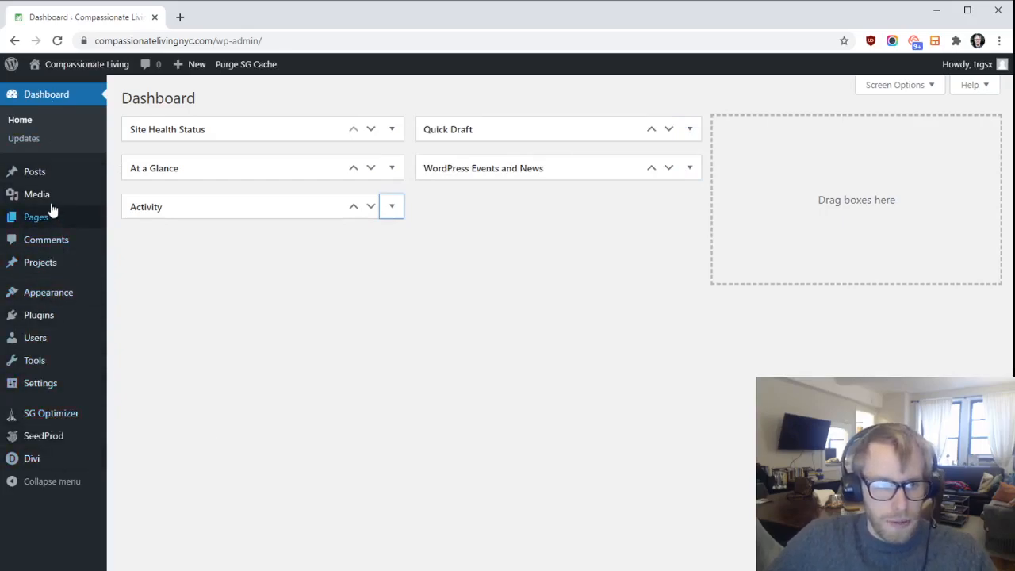
mouse_move(264, 268)
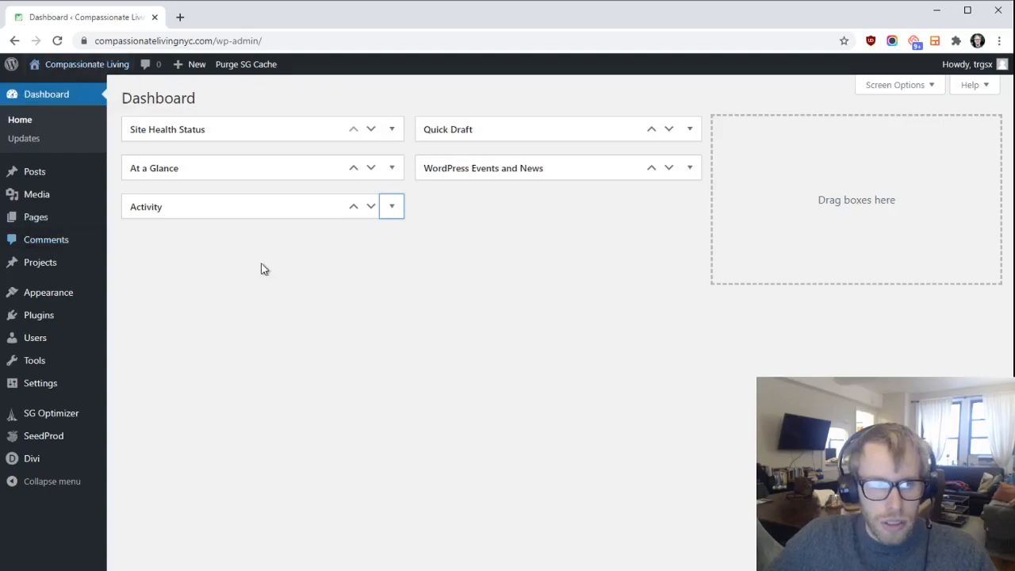
mouse_move(46, 239)
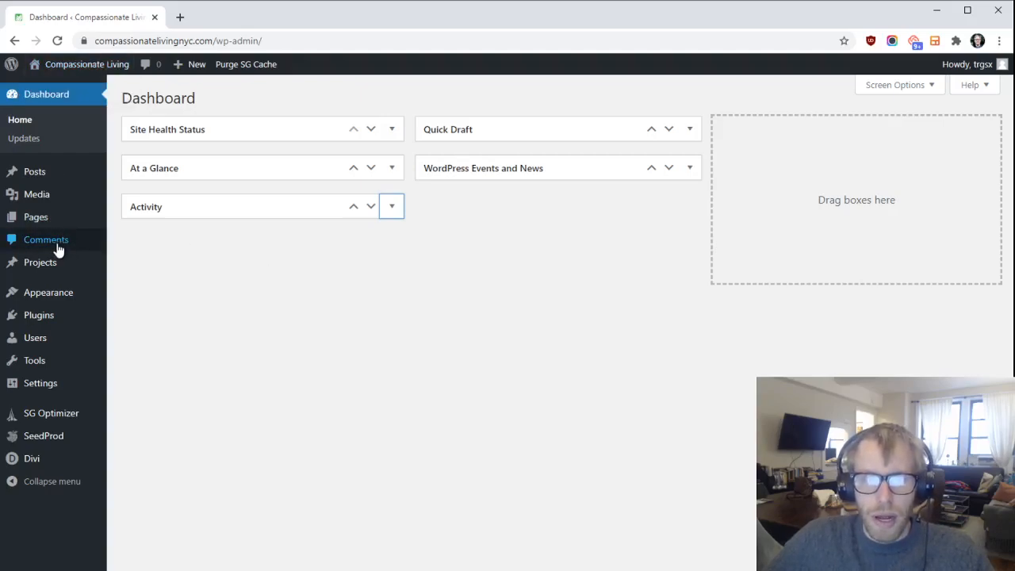
mouse_move(94, 435)
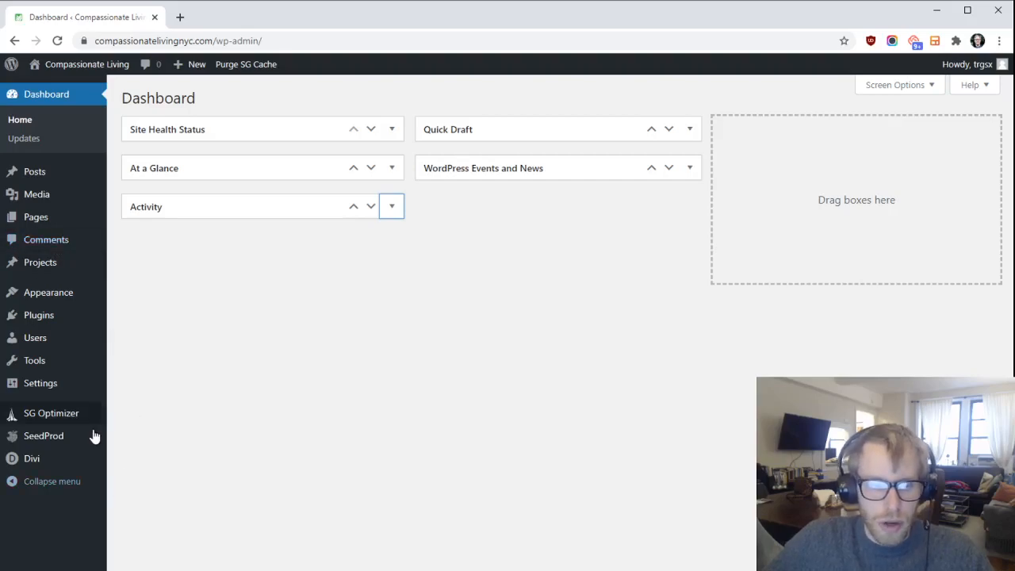
Open SeedProd's Coming Soon Page and Maintenance Mode settings from the admin sidebar.
click(43, 436)
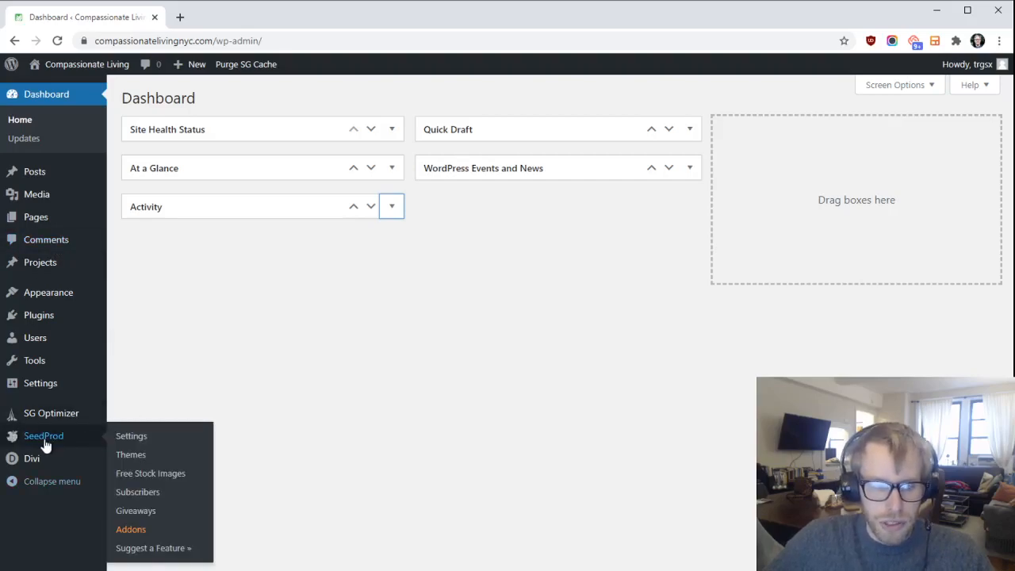
click(43, 435)
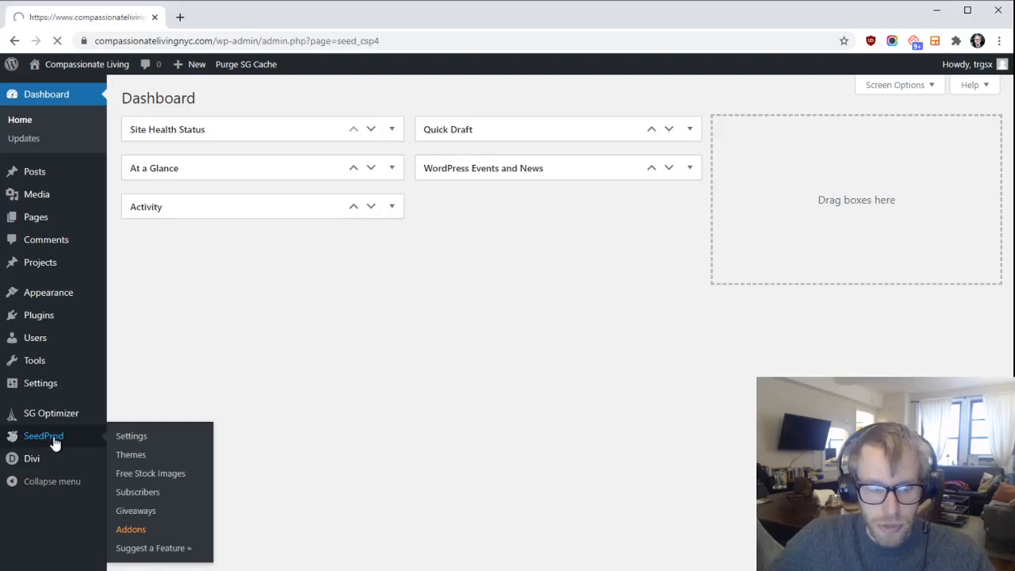
click(130, 435)
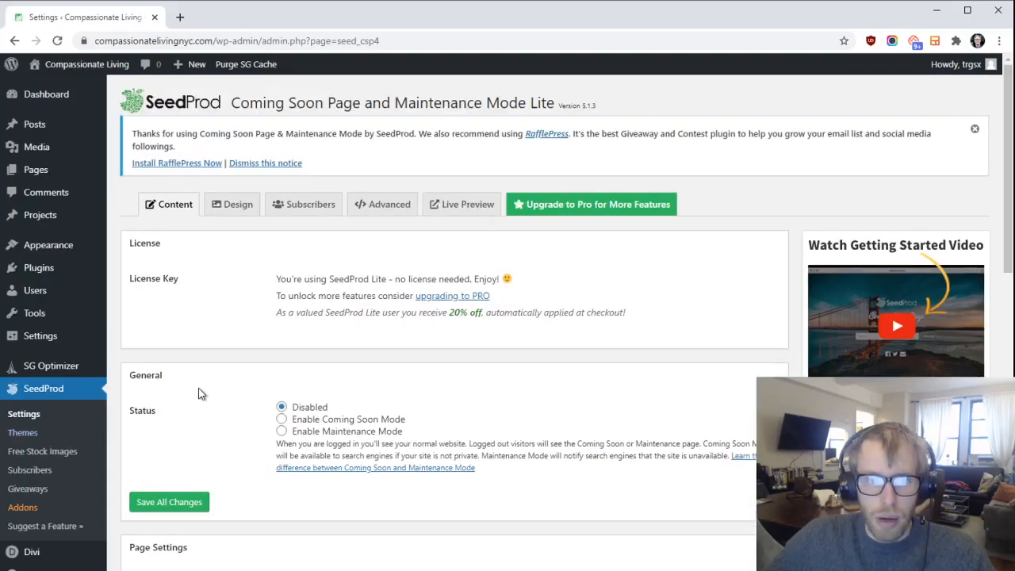
mouse_move(304, 418)
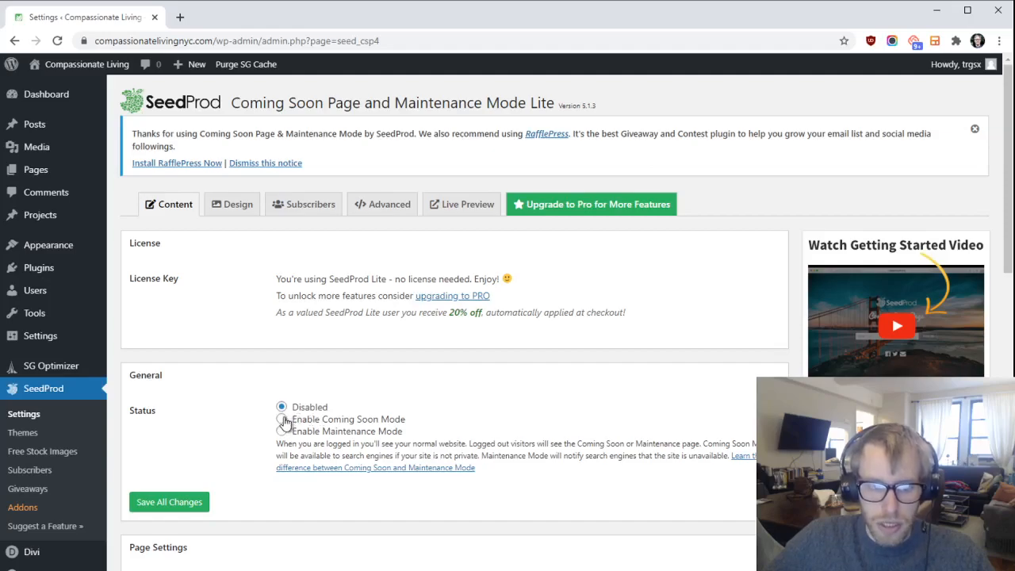
mouse_move(283, 423)
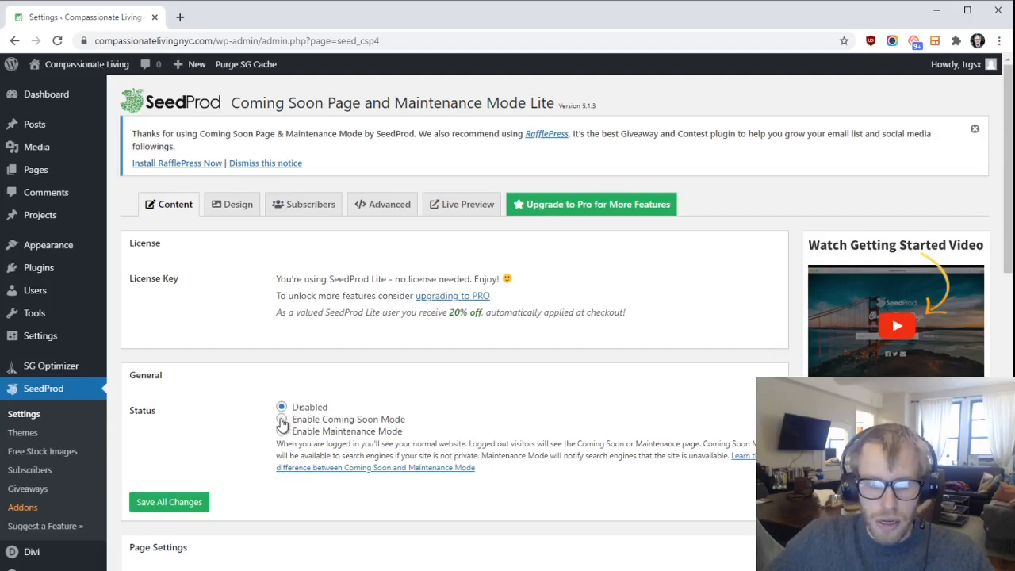
Select Enable Coming Soon Mode under General > Status, save all changes, and visit the homepage.
click(282, 418)
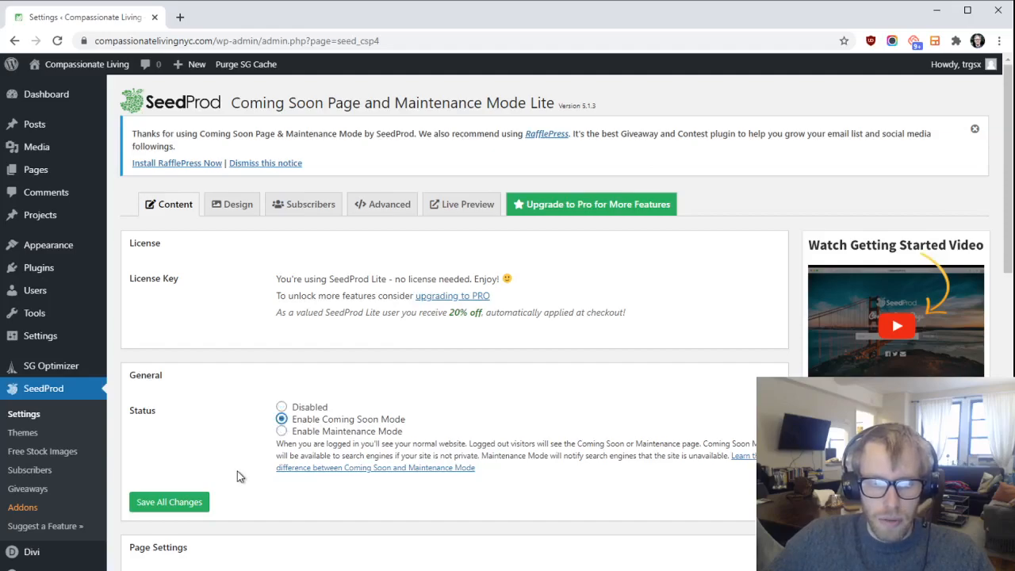
click(169, 502)
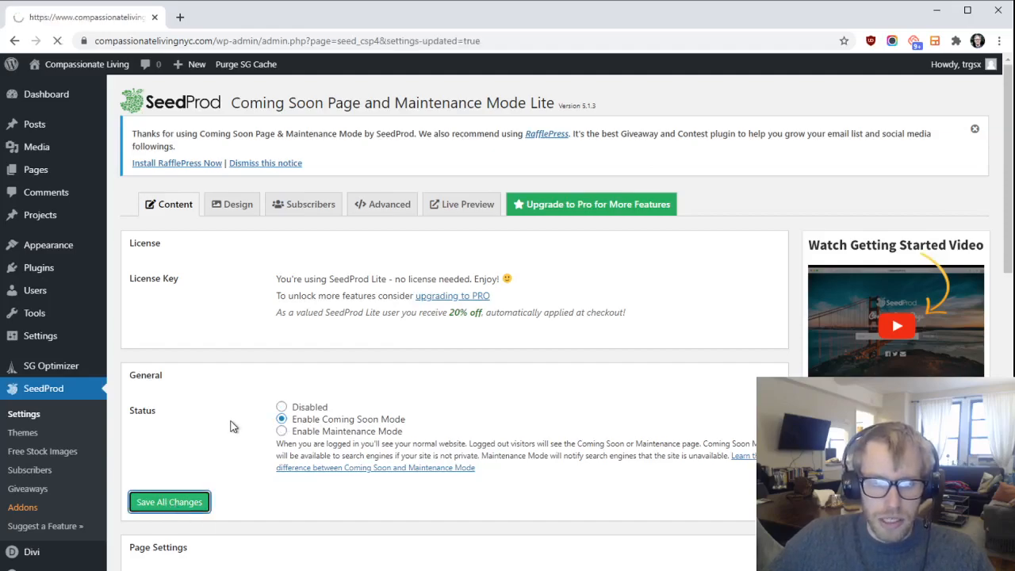
click(169, 501)
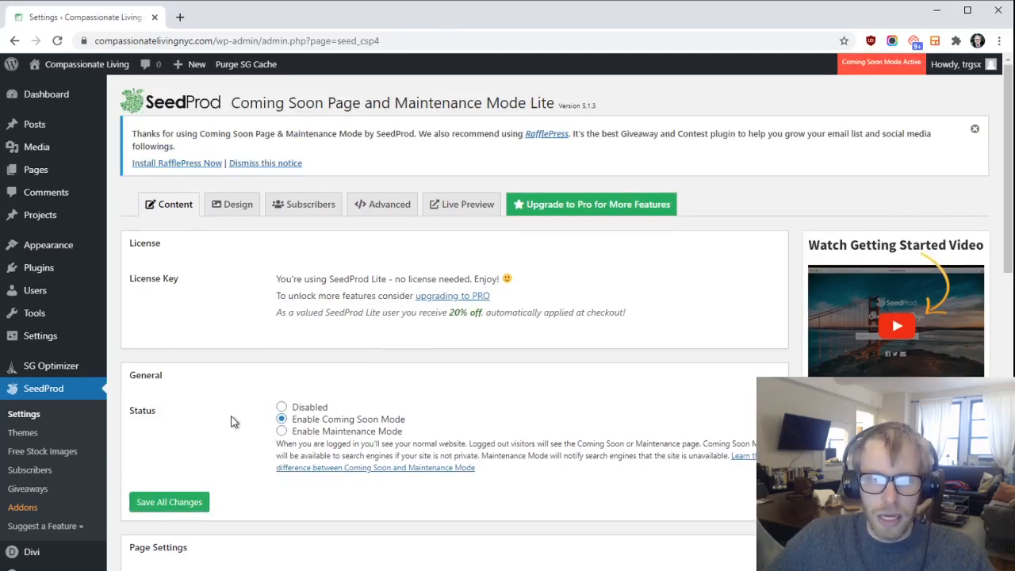
click(954, 65)
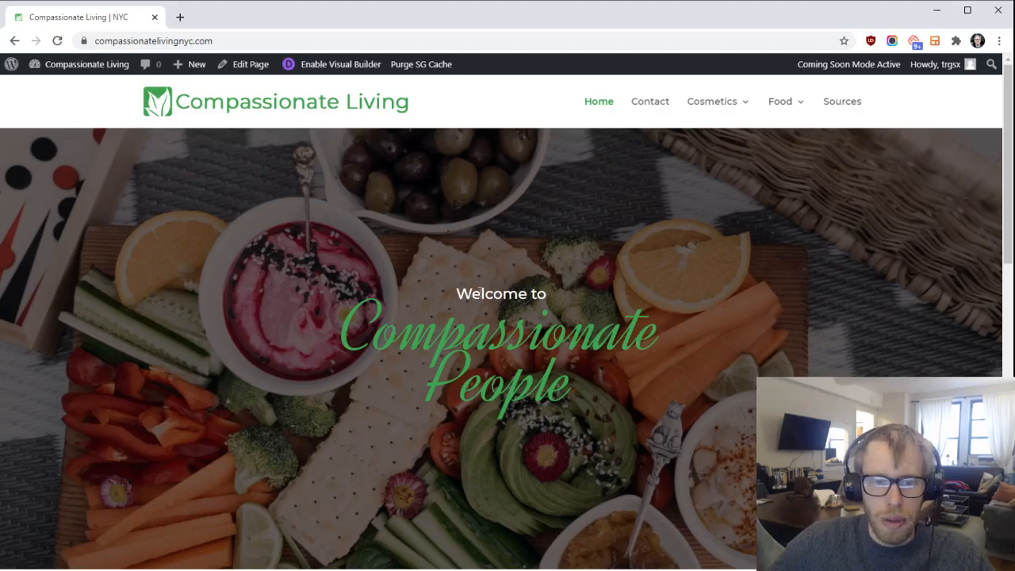
Log out through the Howdy account menu to view the Coming Soon page as a visitor.
click(937, 64)
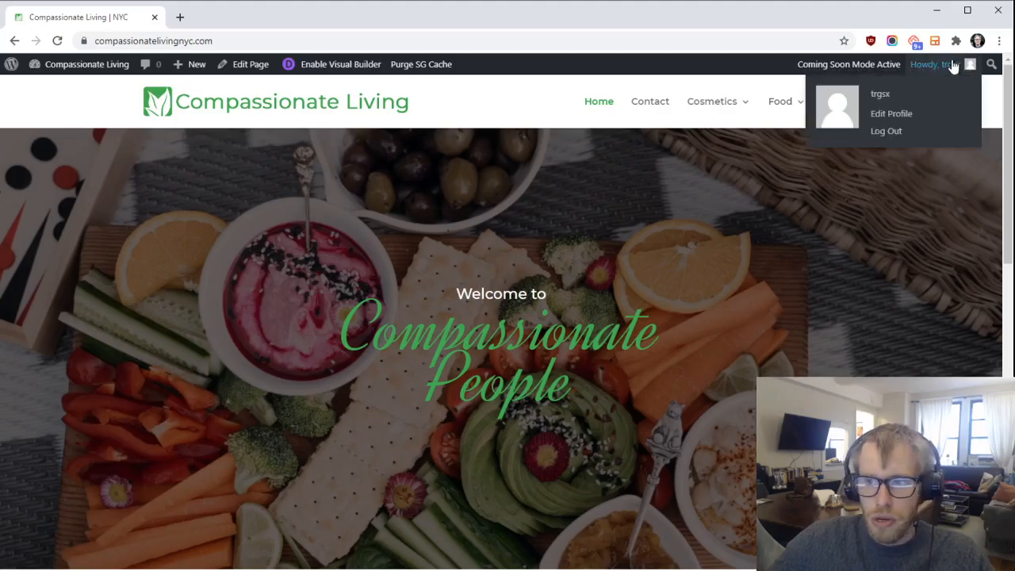
click(885, 130)
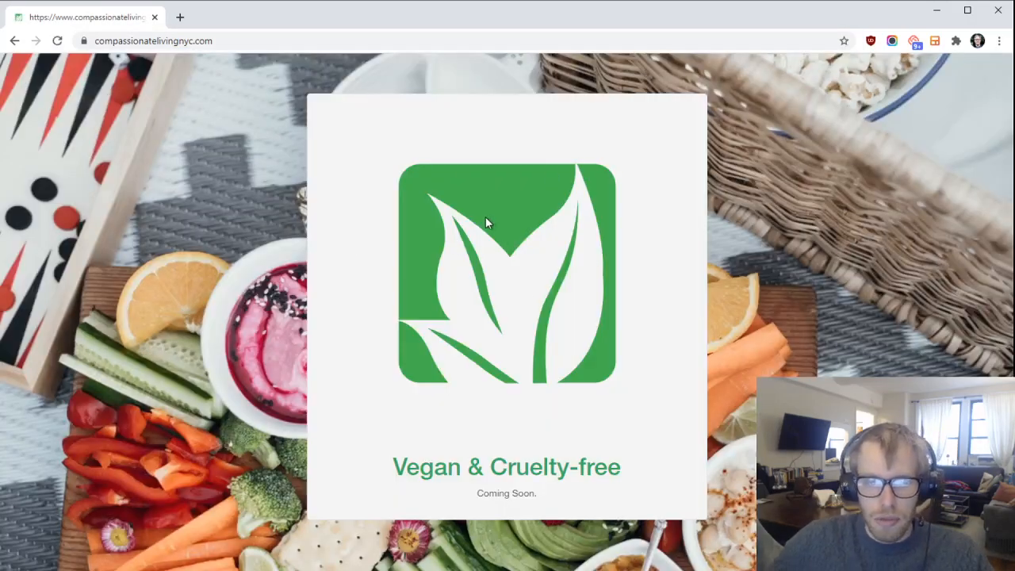
mouse_move(118, 100)
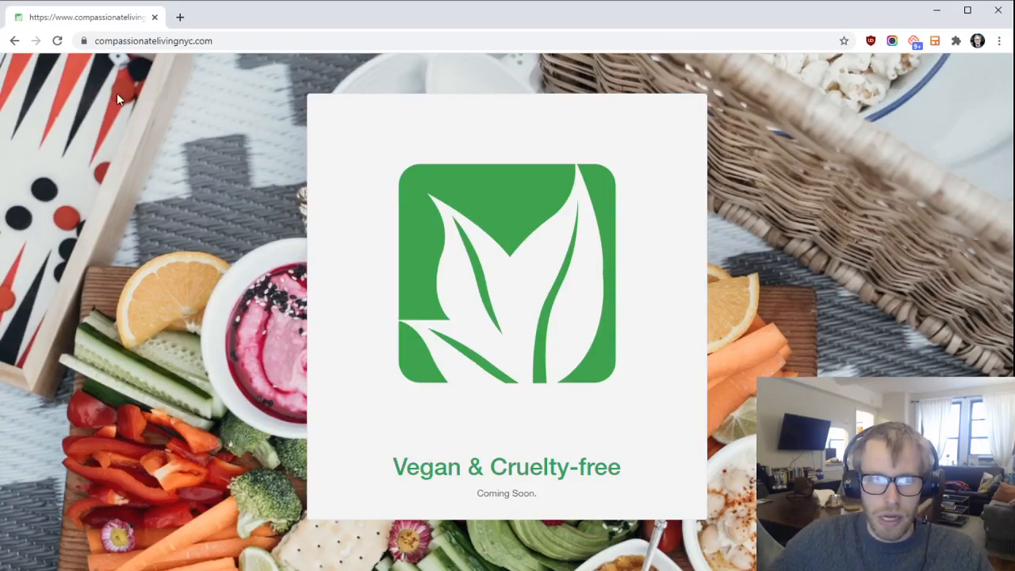